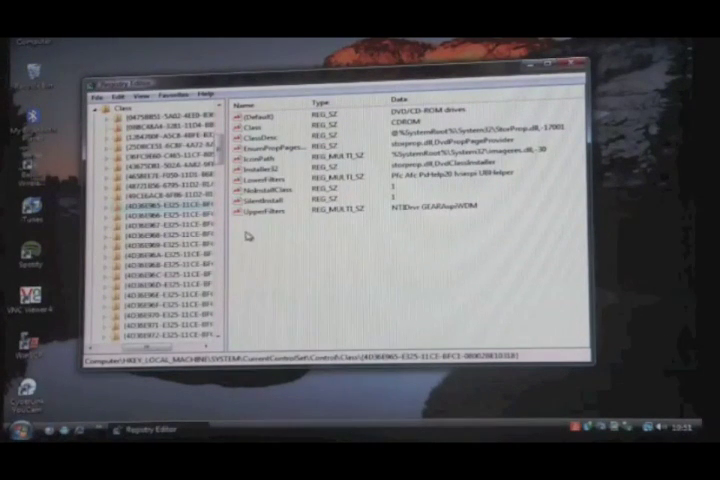
- Delete a value from the CD/DVD drive's class key and confirm the permanent-deletion warning
right_click(264, 184)
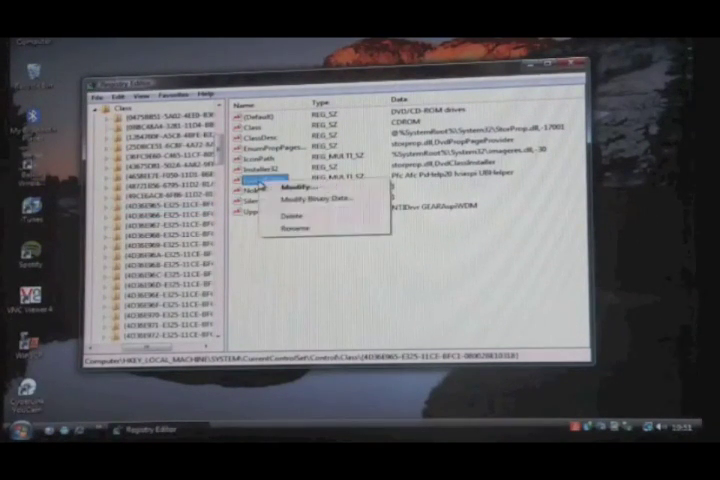
left_click(288, 216)
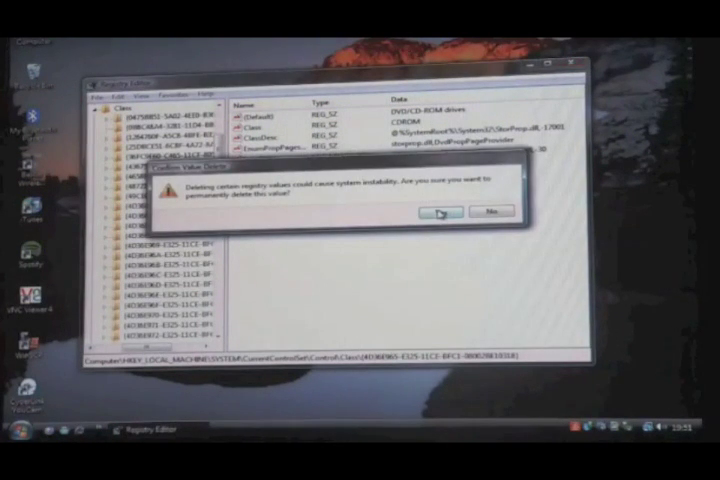
left_click(438, 212)
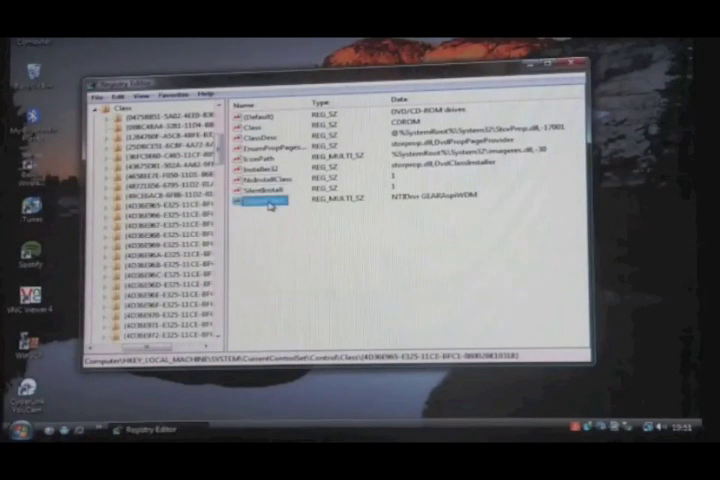
right_click(264, 204)
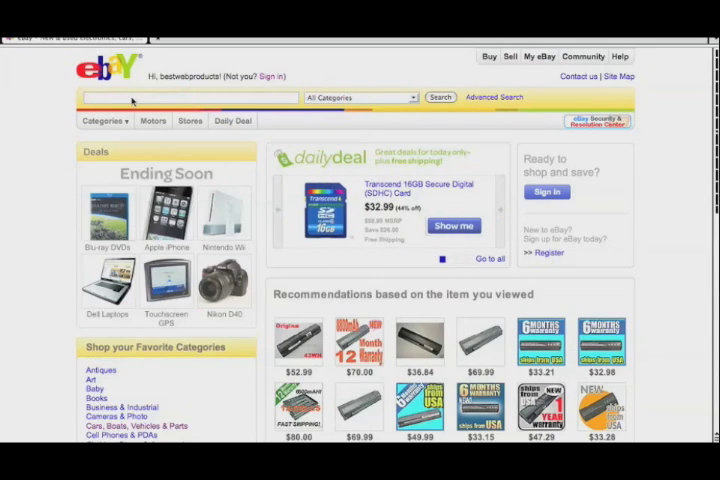
- Search eBay for crx835e and review the combo drive listings in the results
type("crx835e")
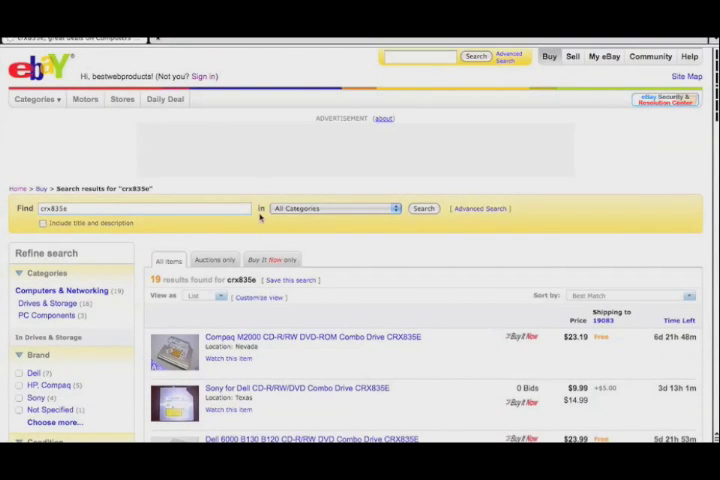
scroll("down", 3)
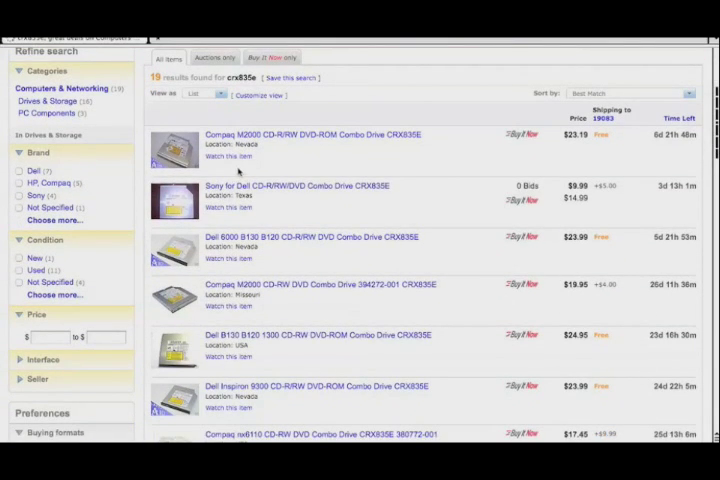
scroll("down", 3)
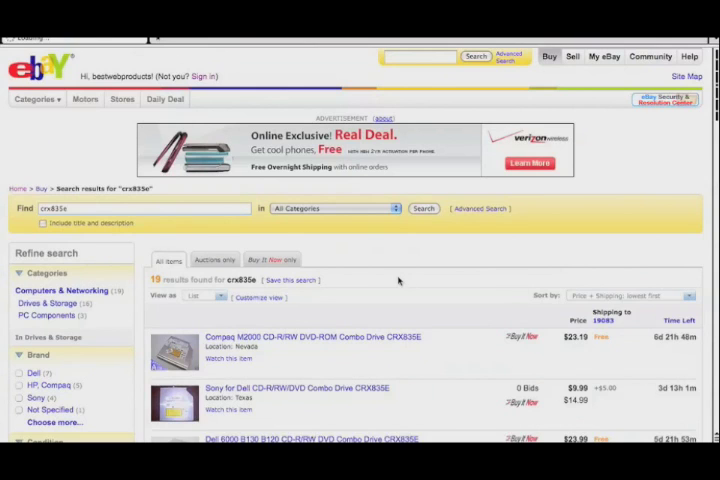
scroll("down", 3)
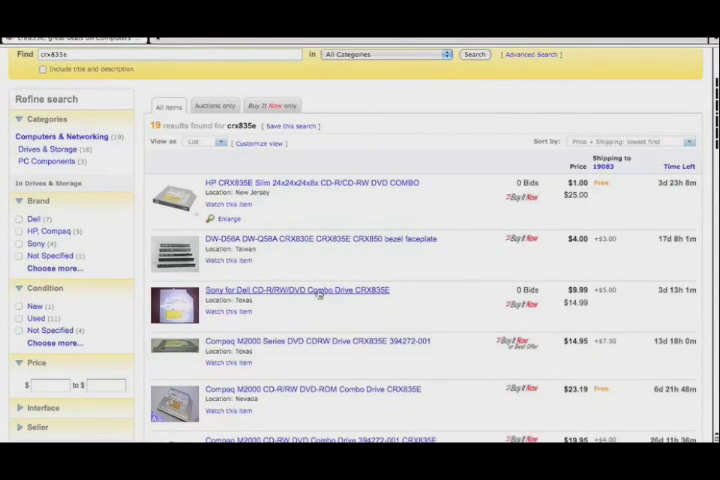
scroll("down", 3)
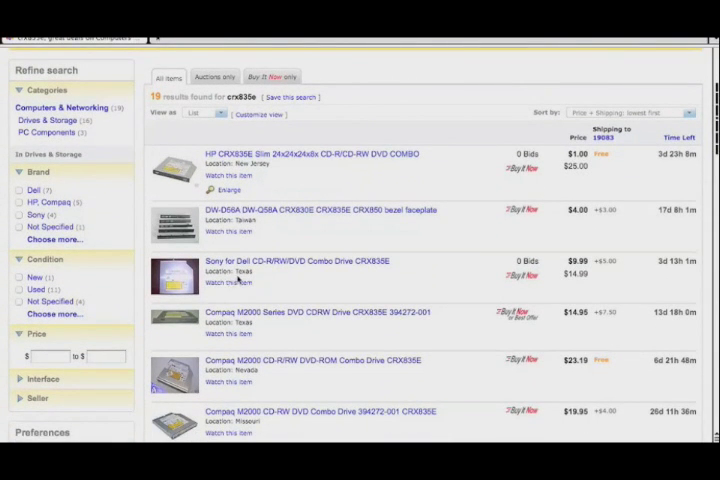
left_click(296, 260)
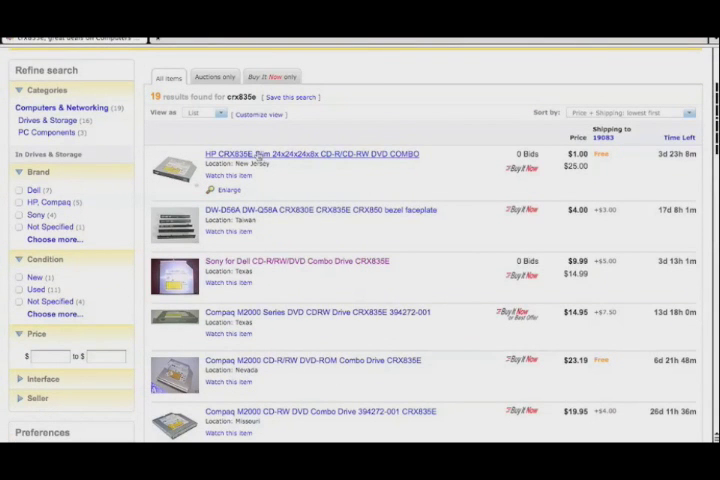
- View the HP CRX835E Slim CD-R/CD-RW DVD Combo drive listing from the results
left_click(308, 152)
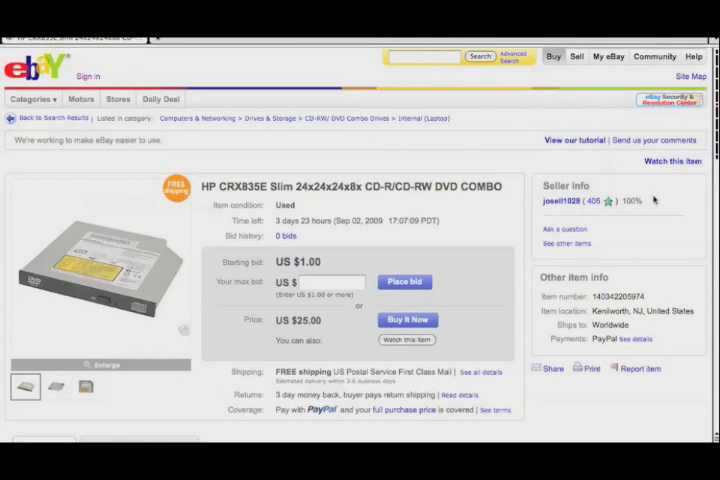
- Review the used HP CRX835E listing's price and description down the page
scroll("down", 3)
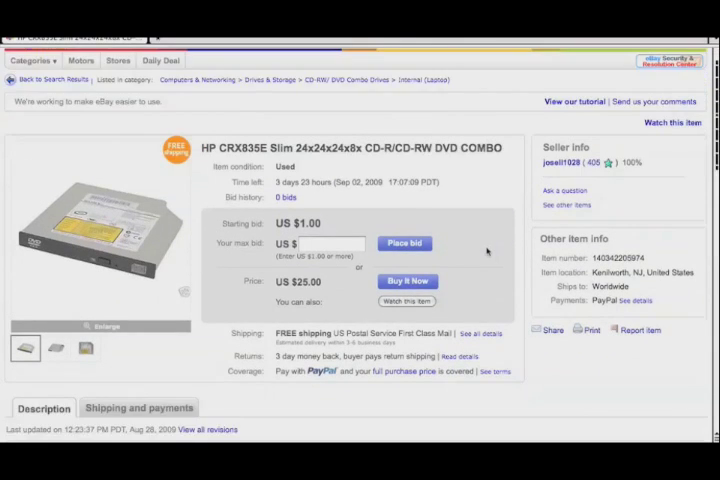
scroll("down", 3)
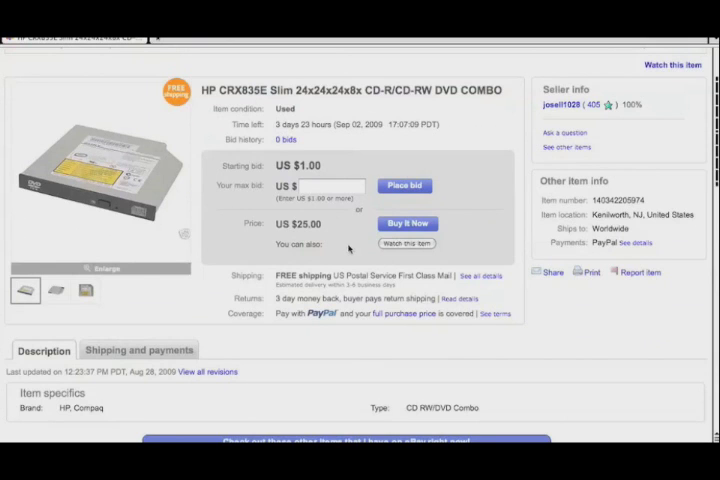
scroll("down", 3)
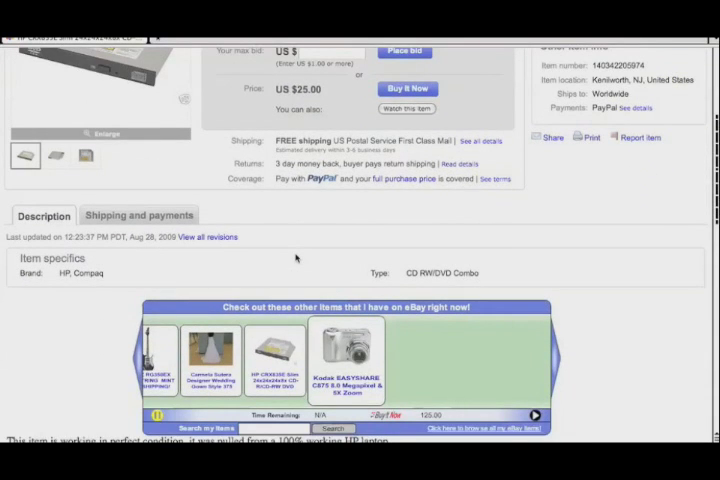
scroll("down", 3)
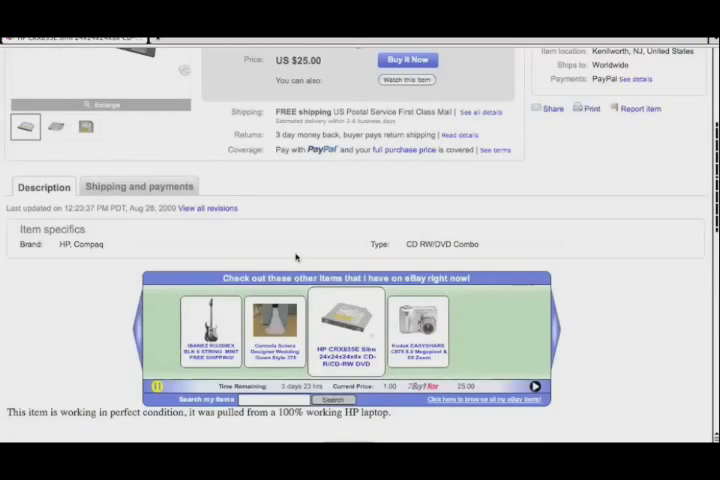
scroll("down", 3)
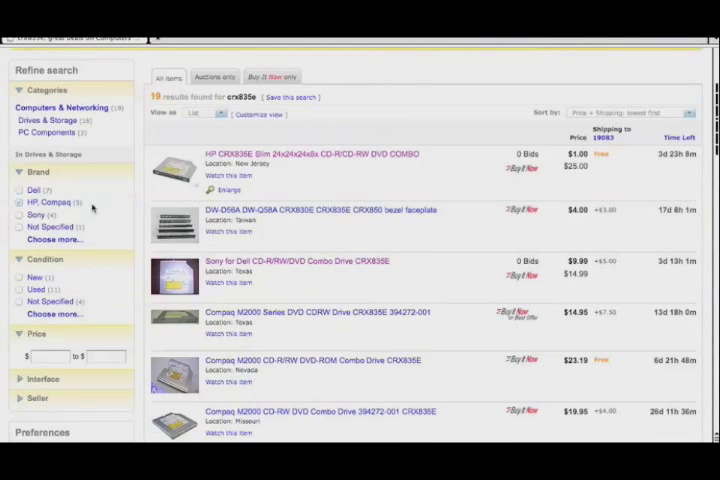
- Search for "new crx835e", leaving one direct result plus two eBay Stores matches
scroll("up", 3)
type("new crx835e")
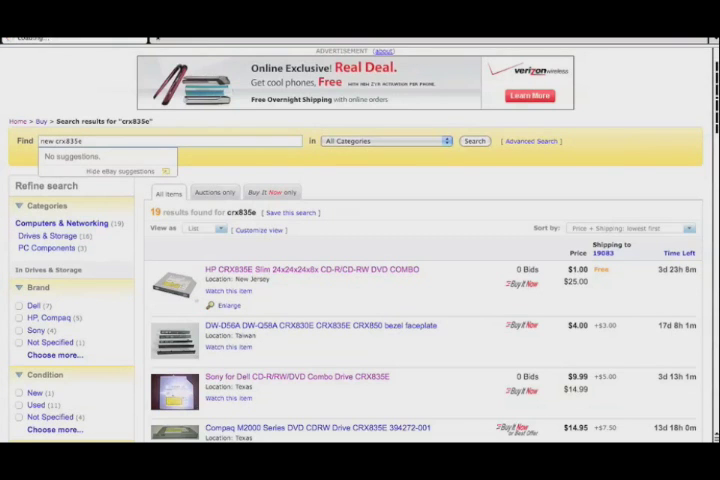
left_click(472, 140)
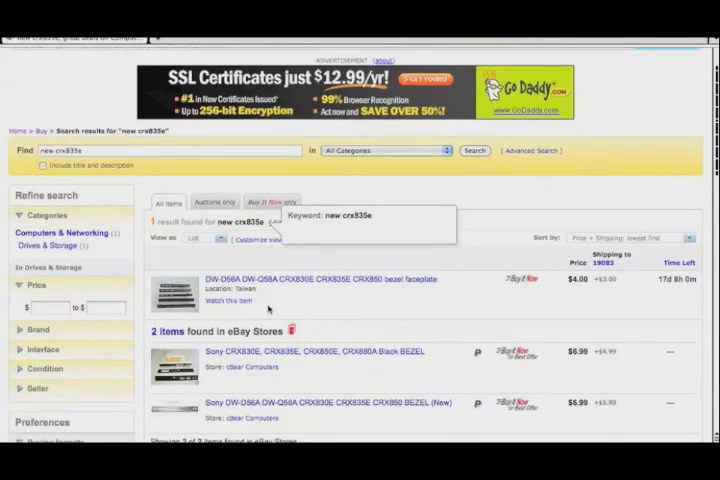
scroll("down", 3)
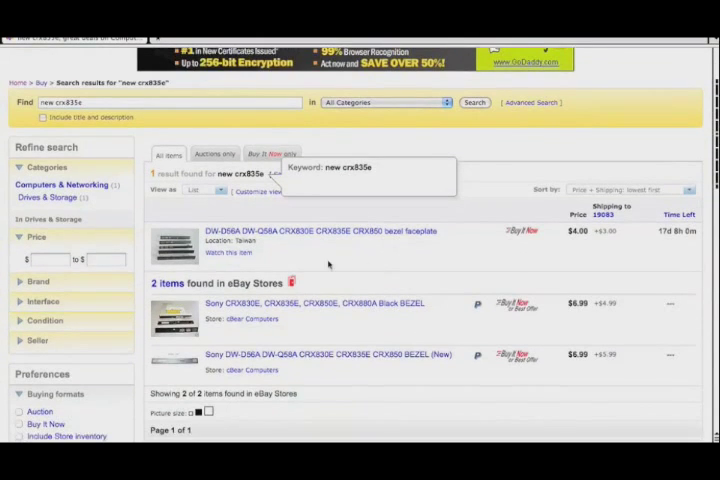
mouse_move(324, 288)
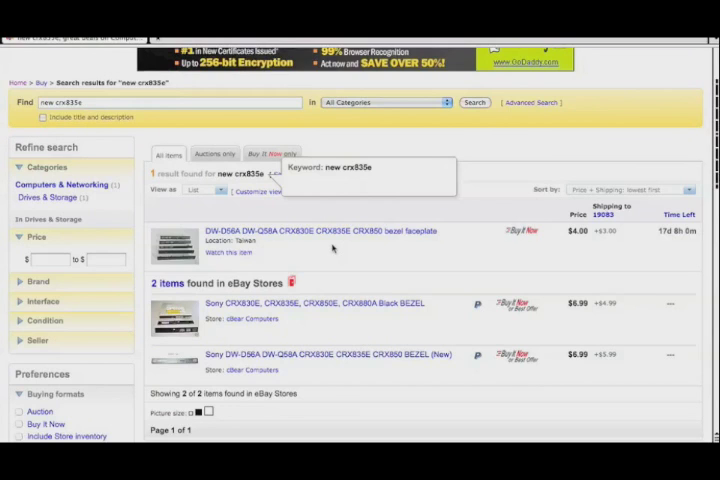
mouse_move(128, 200)
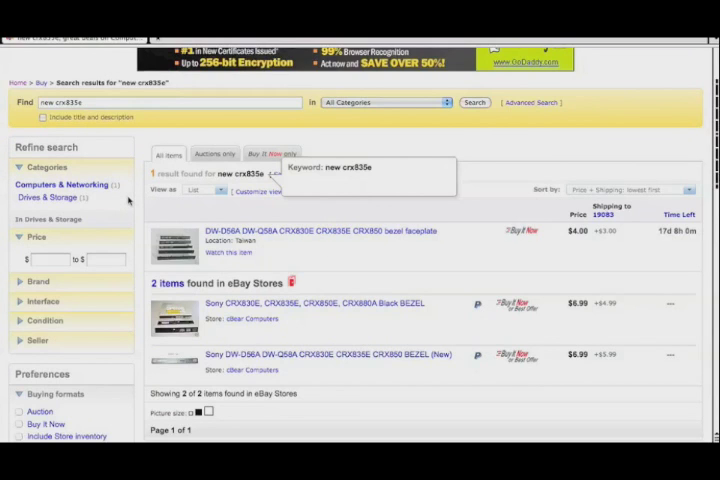